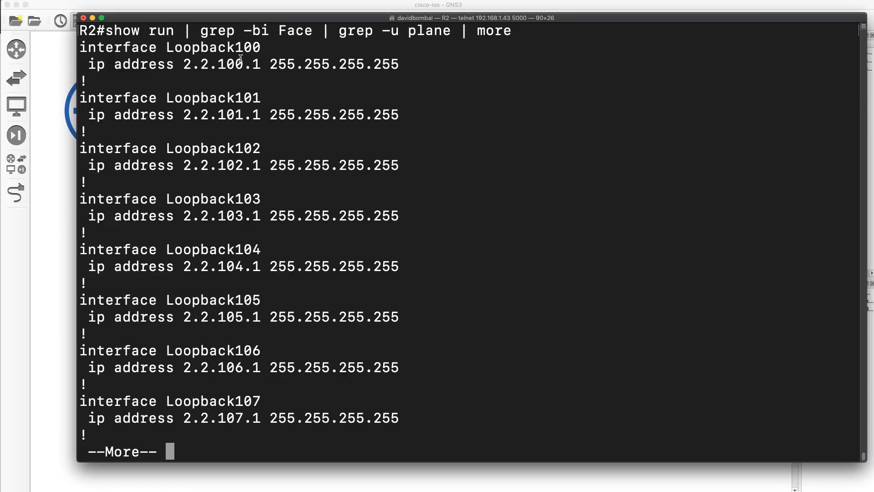
Page through the remaining filtered running-config output until the R2# prompt returns
drag(203, 31, 327, 31)
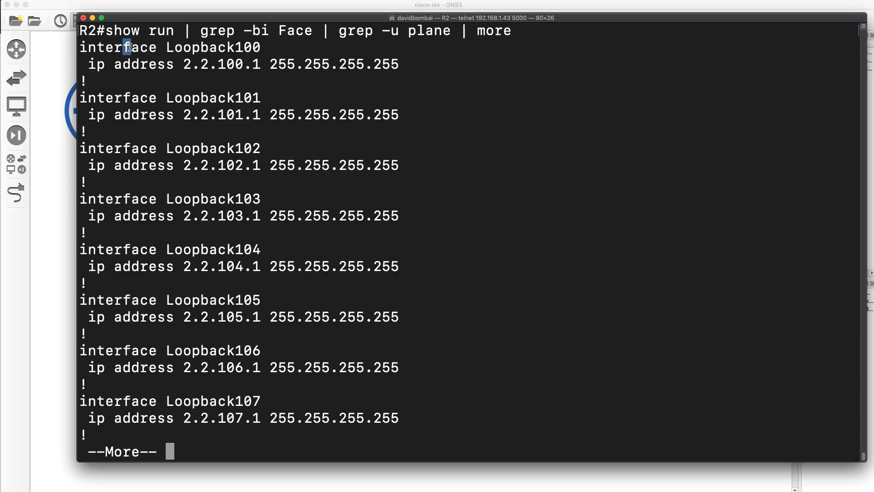
key(space)
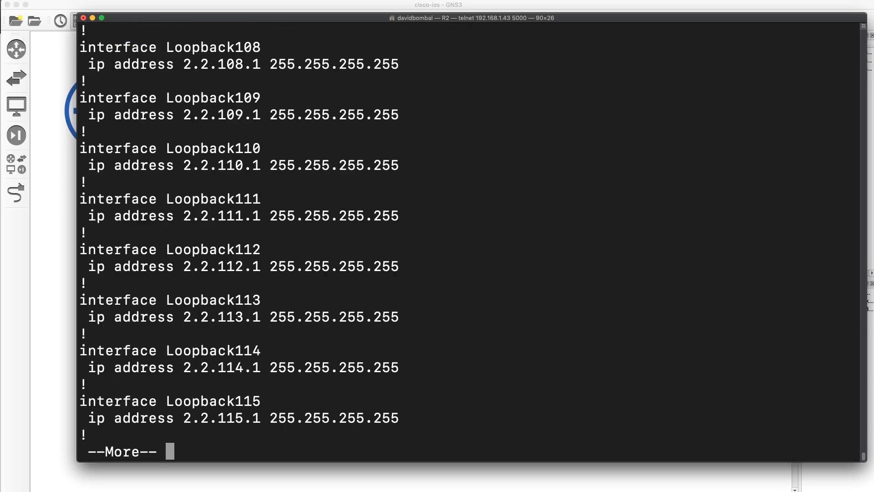
key(space)
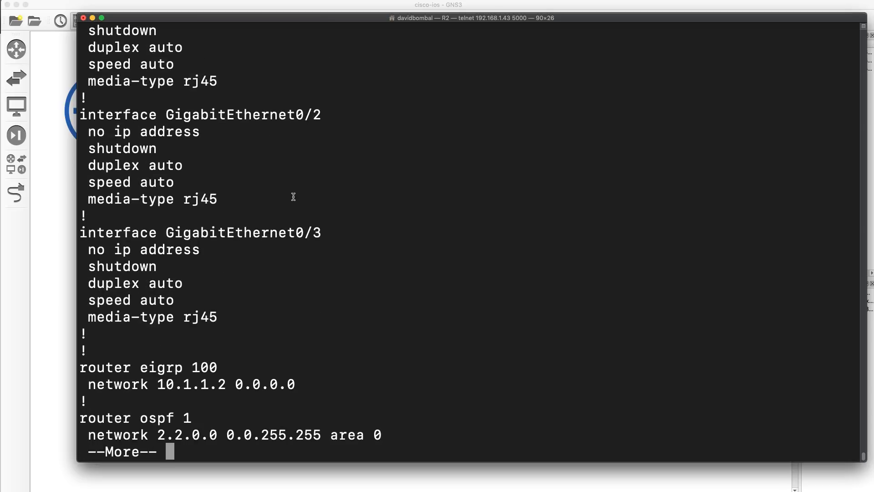
key(space)
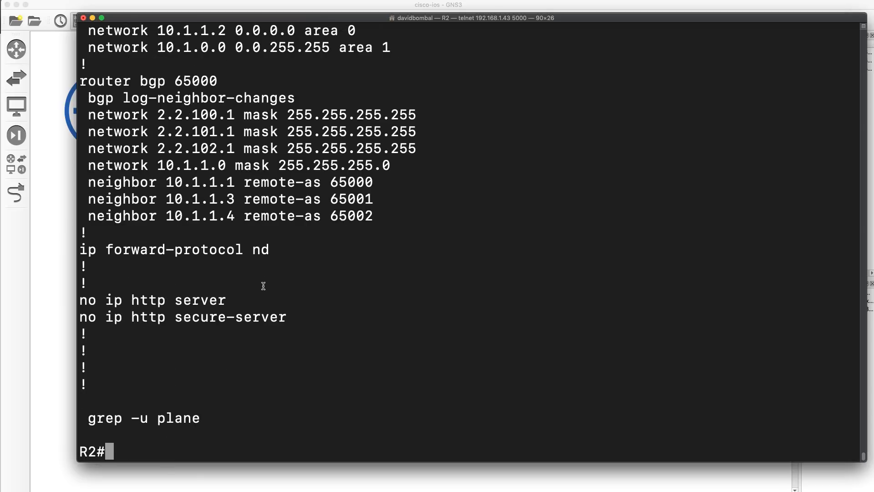
Run 'man grep' on R2 and highlight the -v invert match option
text(man)
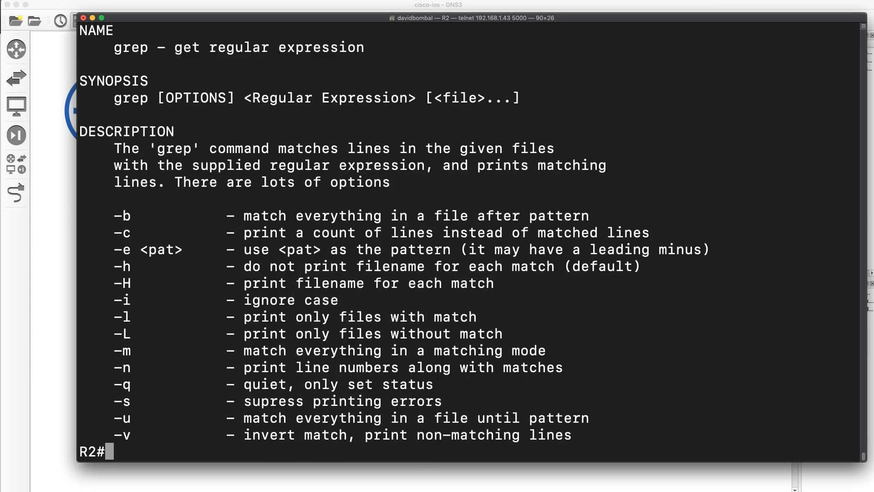
text(man grep)
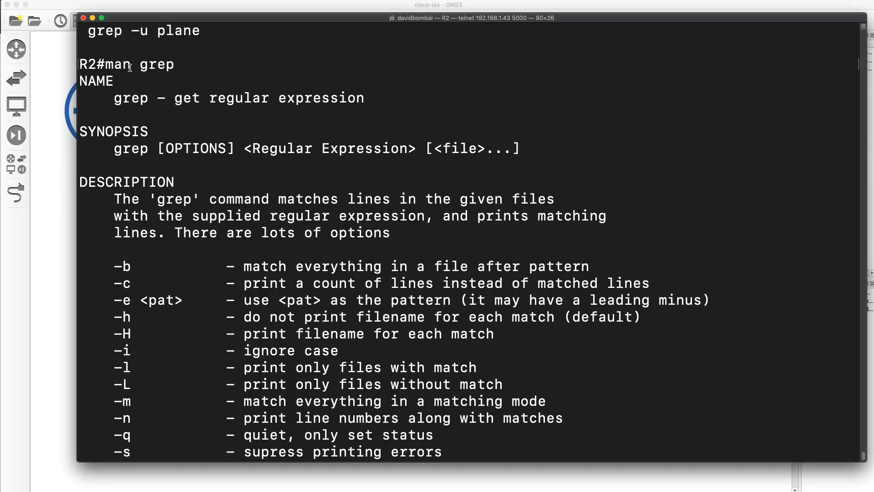
double_click(157, 64)
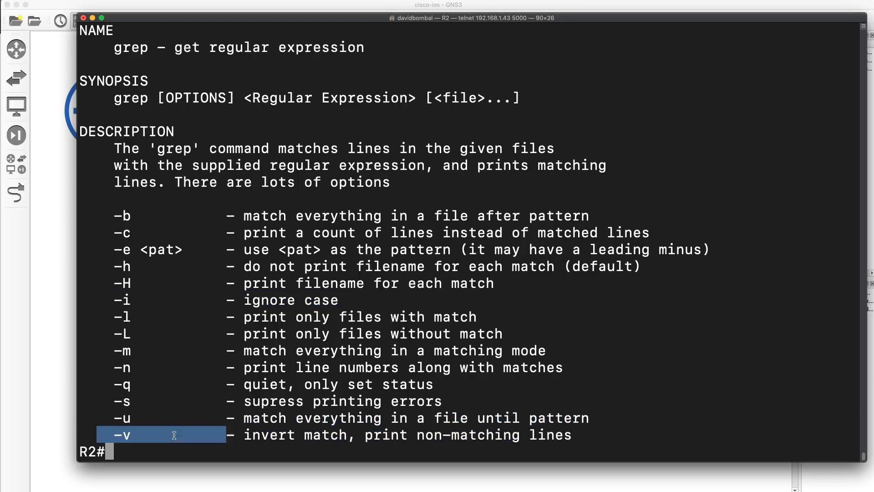
Run 'sh run | include face' to list the Loopback and GigabitEthernet interface lines
text(s)
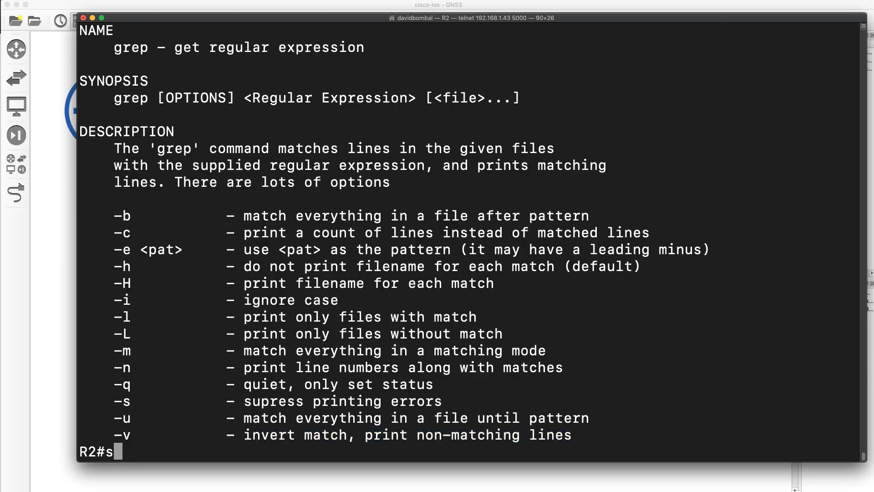
text(h run | in)
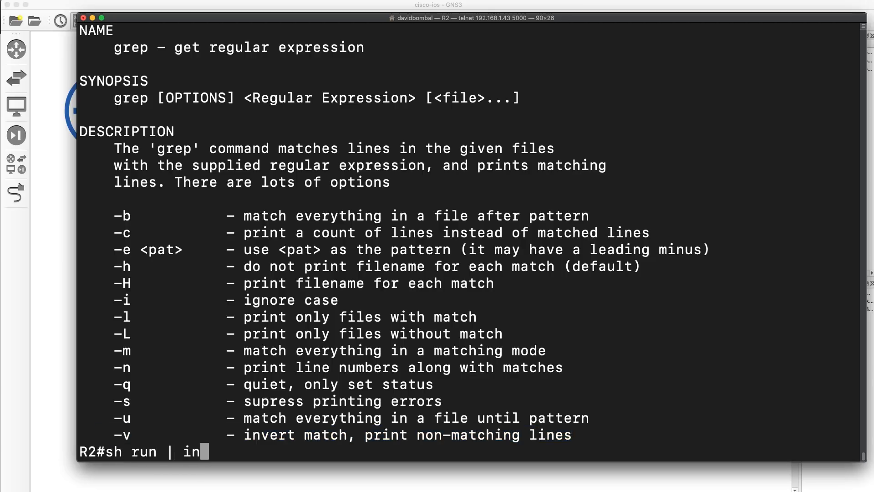
text(clude)
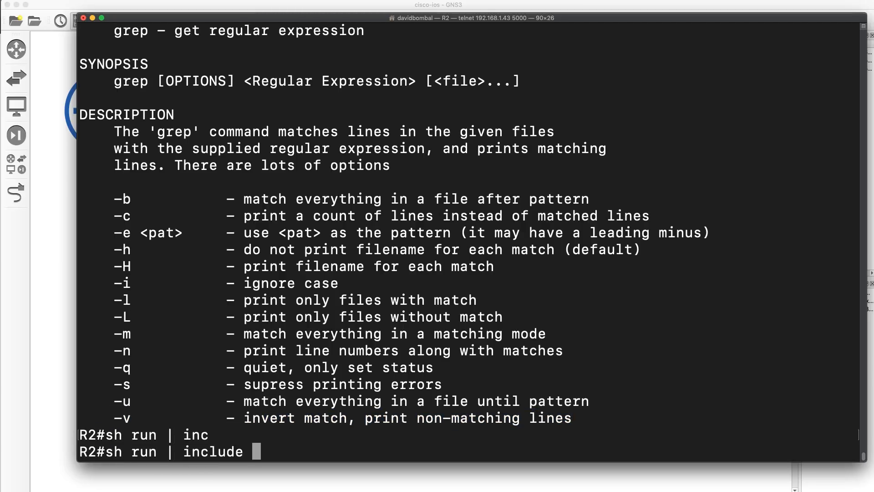
text(face)
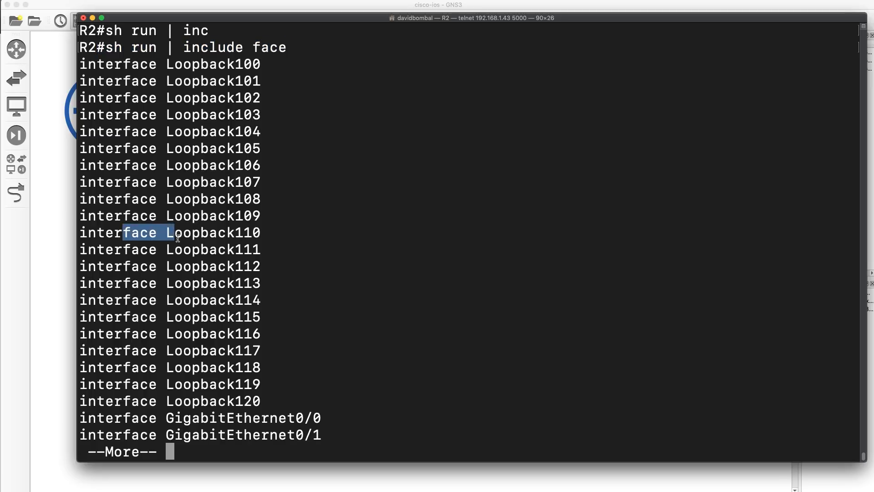
key(space)
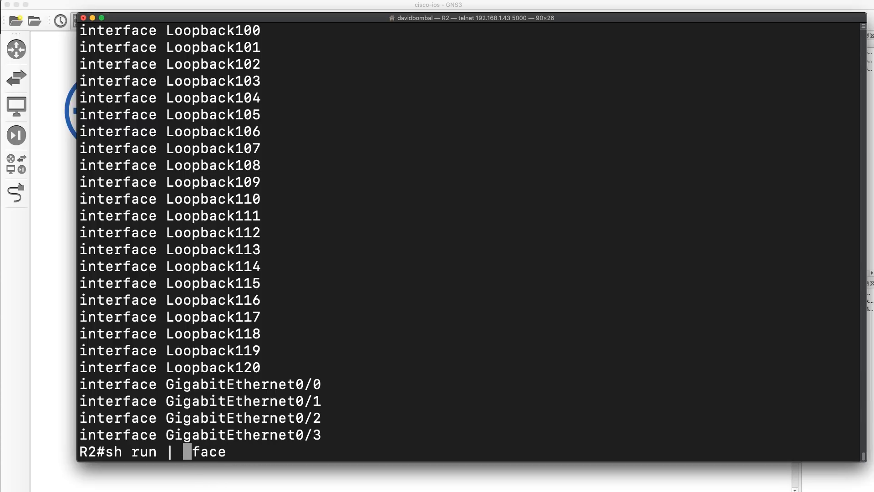
Run 'sh run | grep -i FACe' to list the same interface lines case-insensitively
text(grep -)
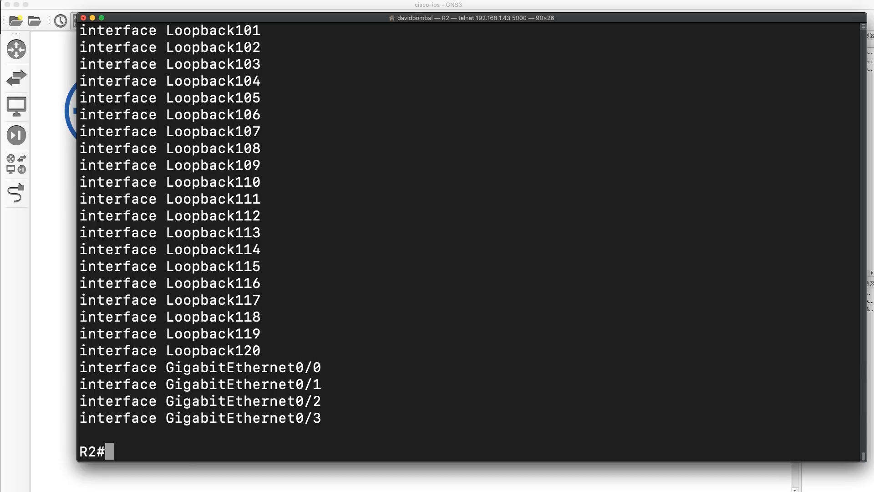
text(sh run | grep -i FACe)
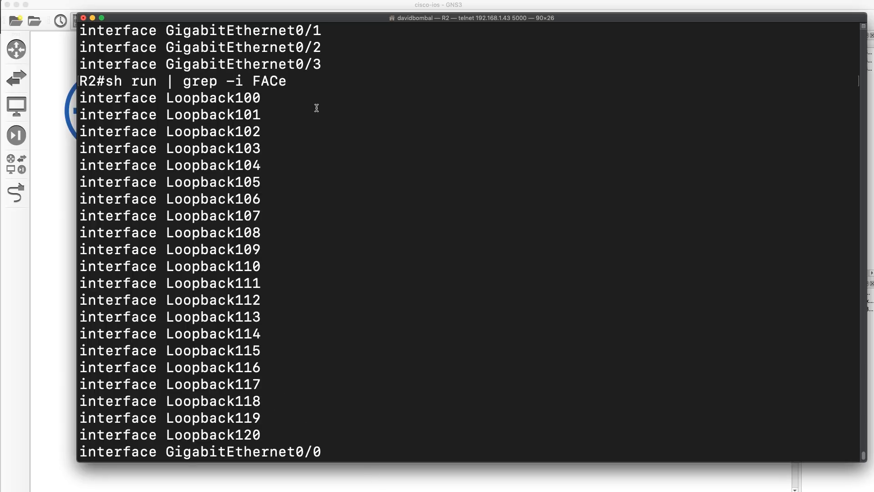
scroll(down, 3)
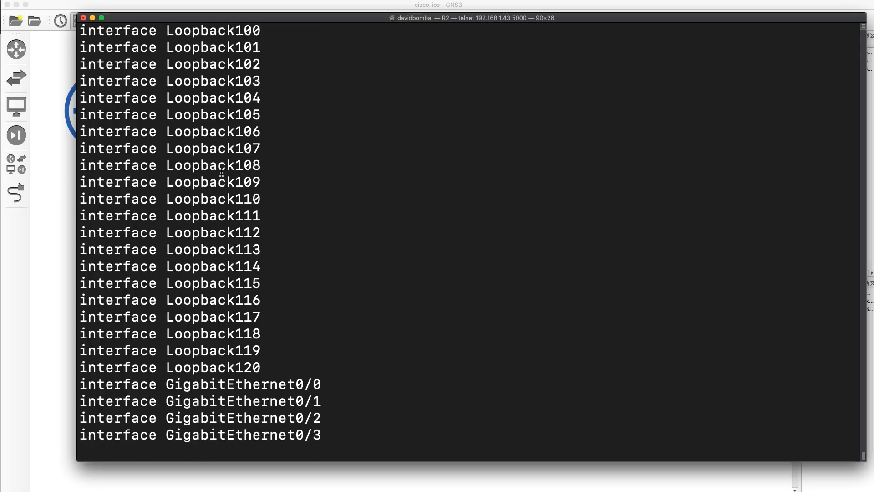
double_click(213, 233)
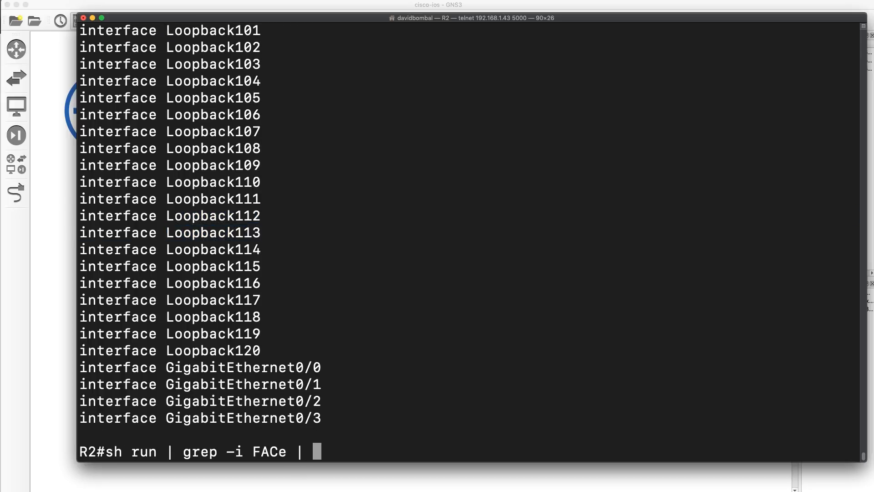
Append 'grep -v Loop' so only GigabitEthernet0/0 through 0/3 are listed
text(grep -v)
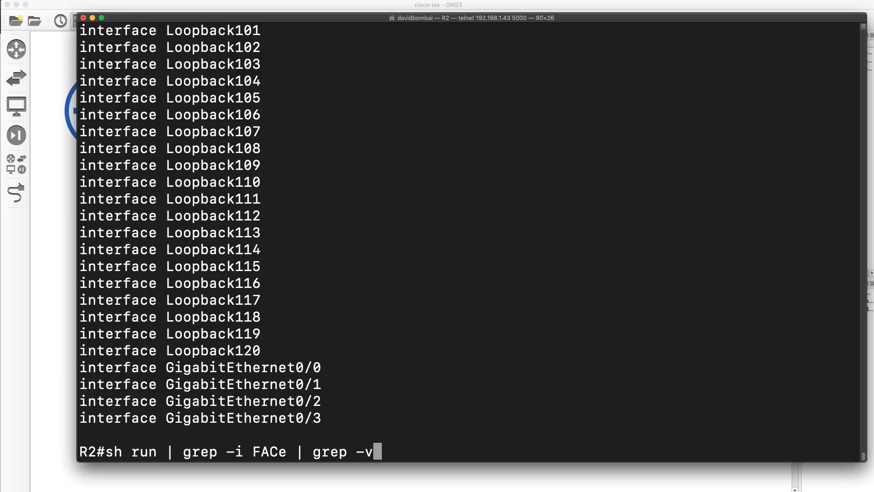
text(L)
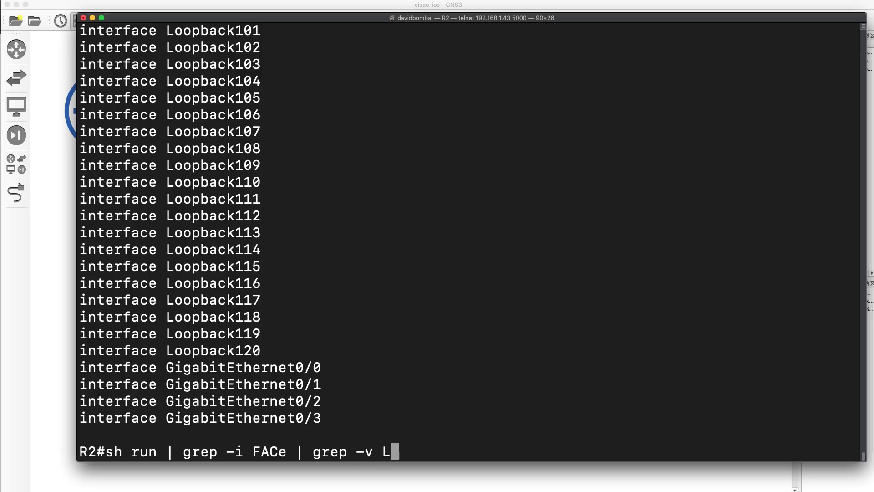
text(oop)
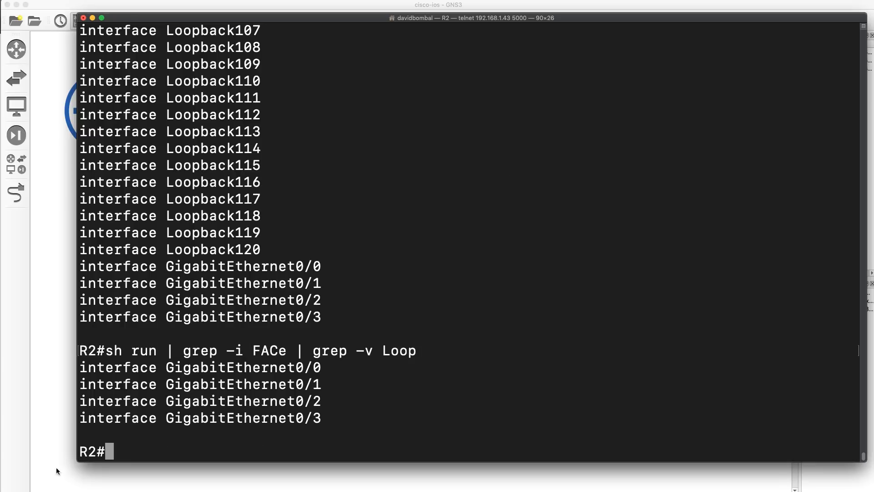
mouse_move(386, 426)
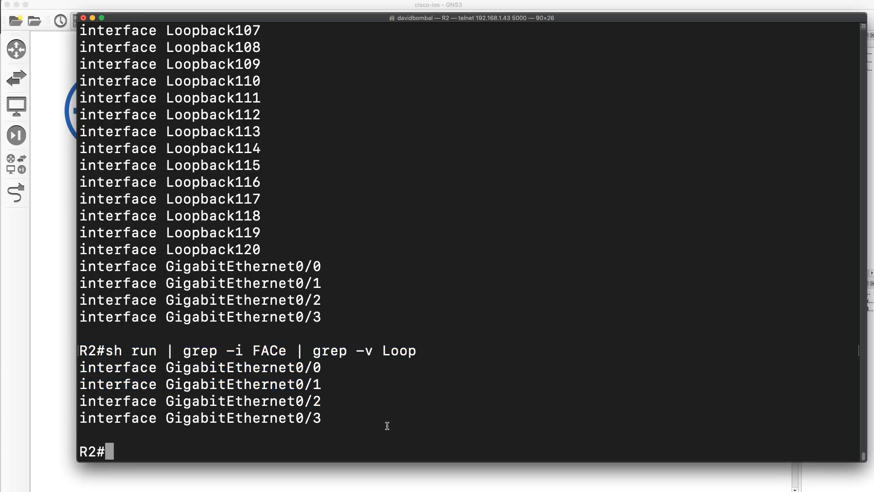